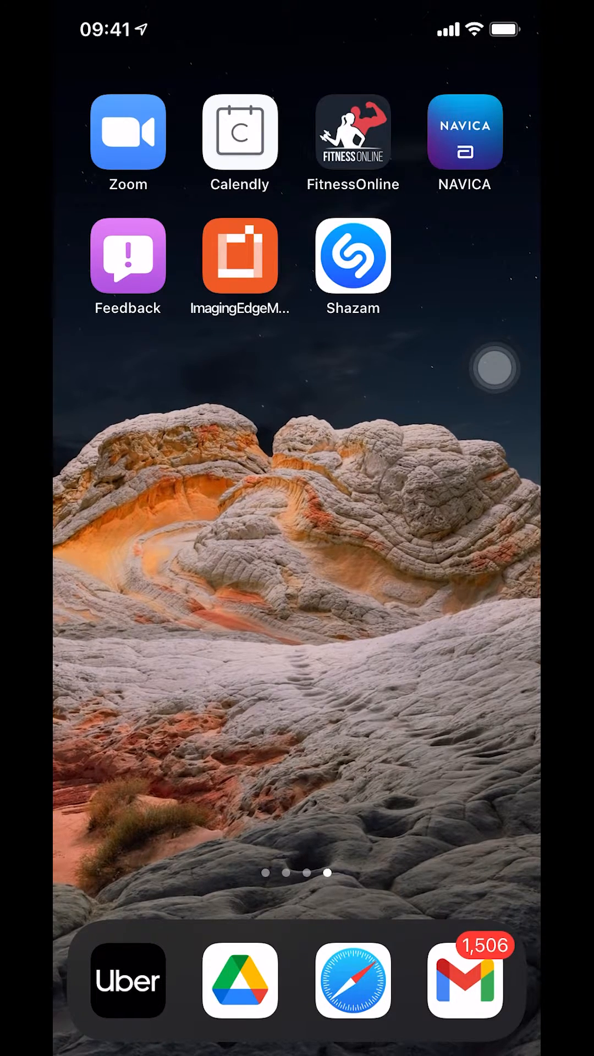
- Launch Gmail from the dock to reach All Inboxes
left_click(464, 981)
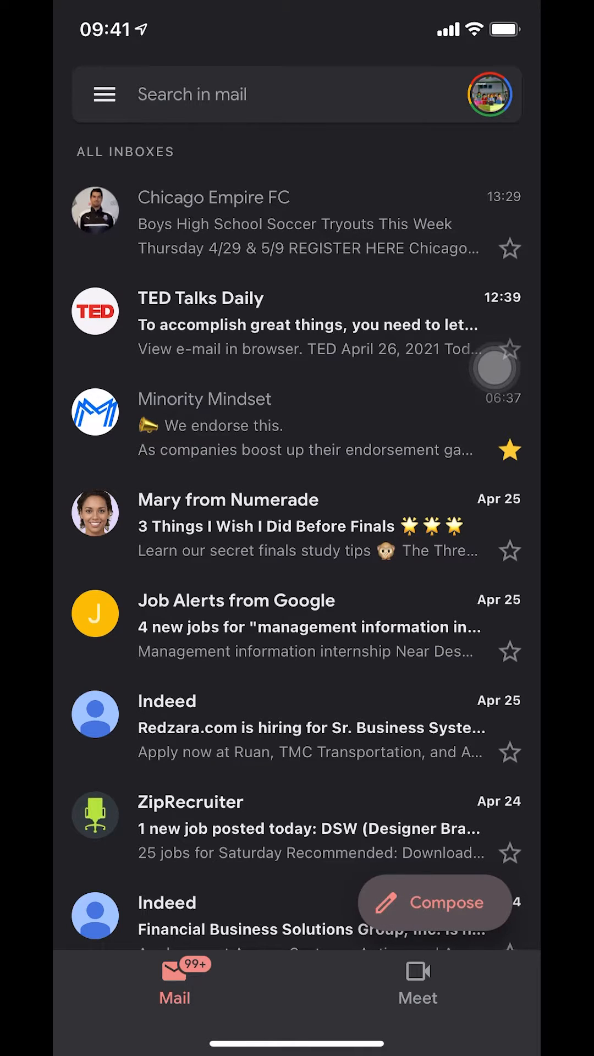
- Start a new email draft with Compose
left_click(435, 902)
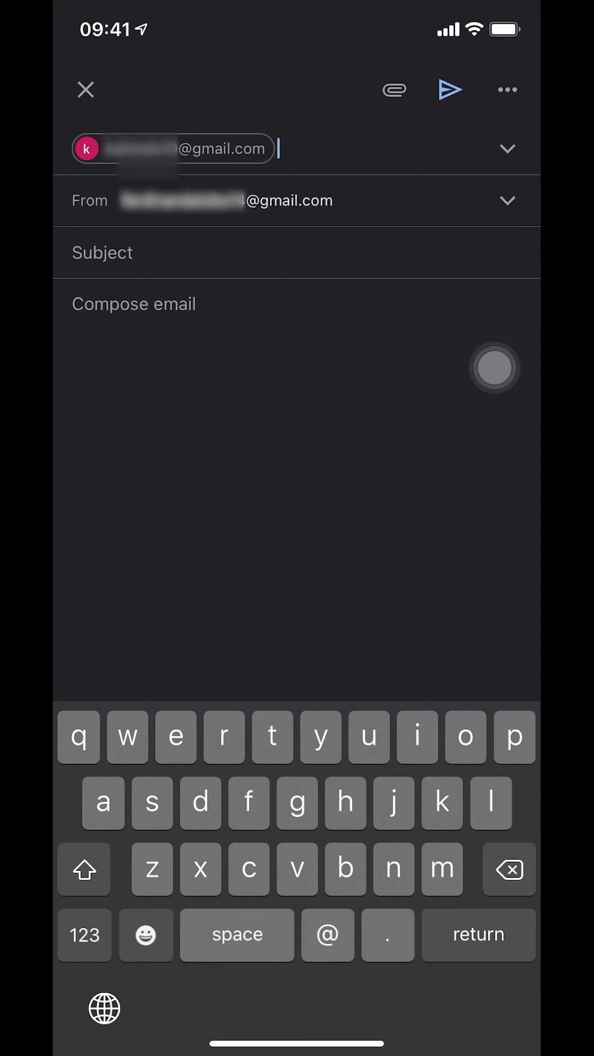
- Reveal the Cc and Bcc fields on the draft
left_click(507, 149)
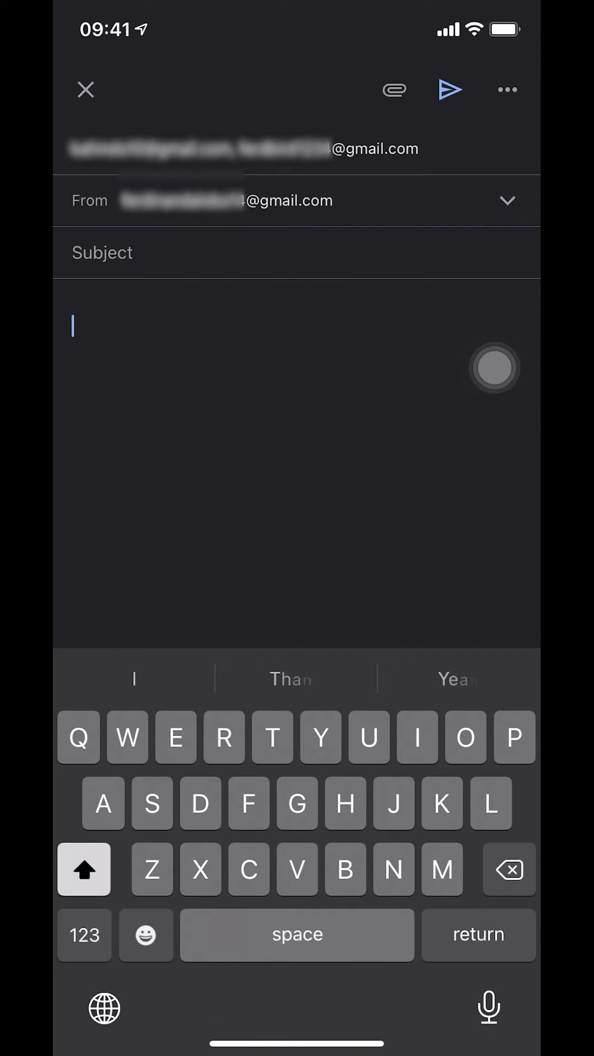
- Write 'Hello there,' in the body and send the email
type("Hello there,")
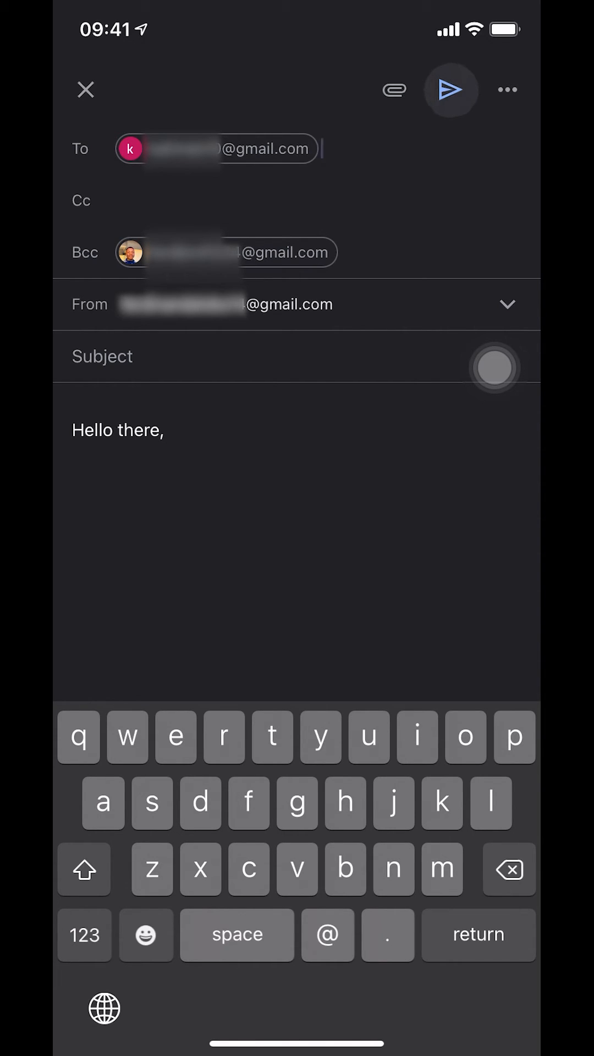
left_click(450, 90)
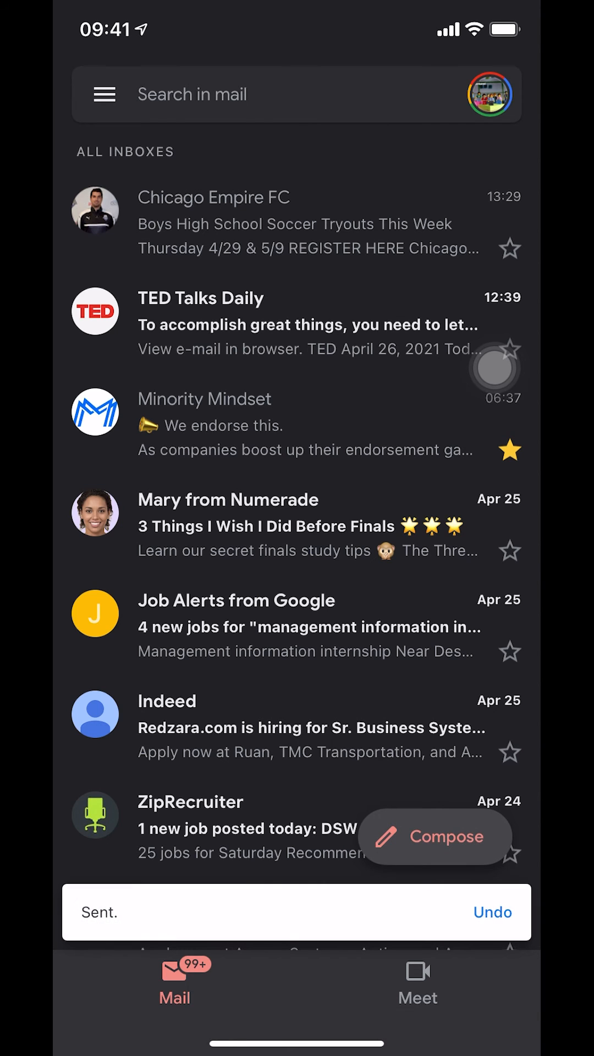